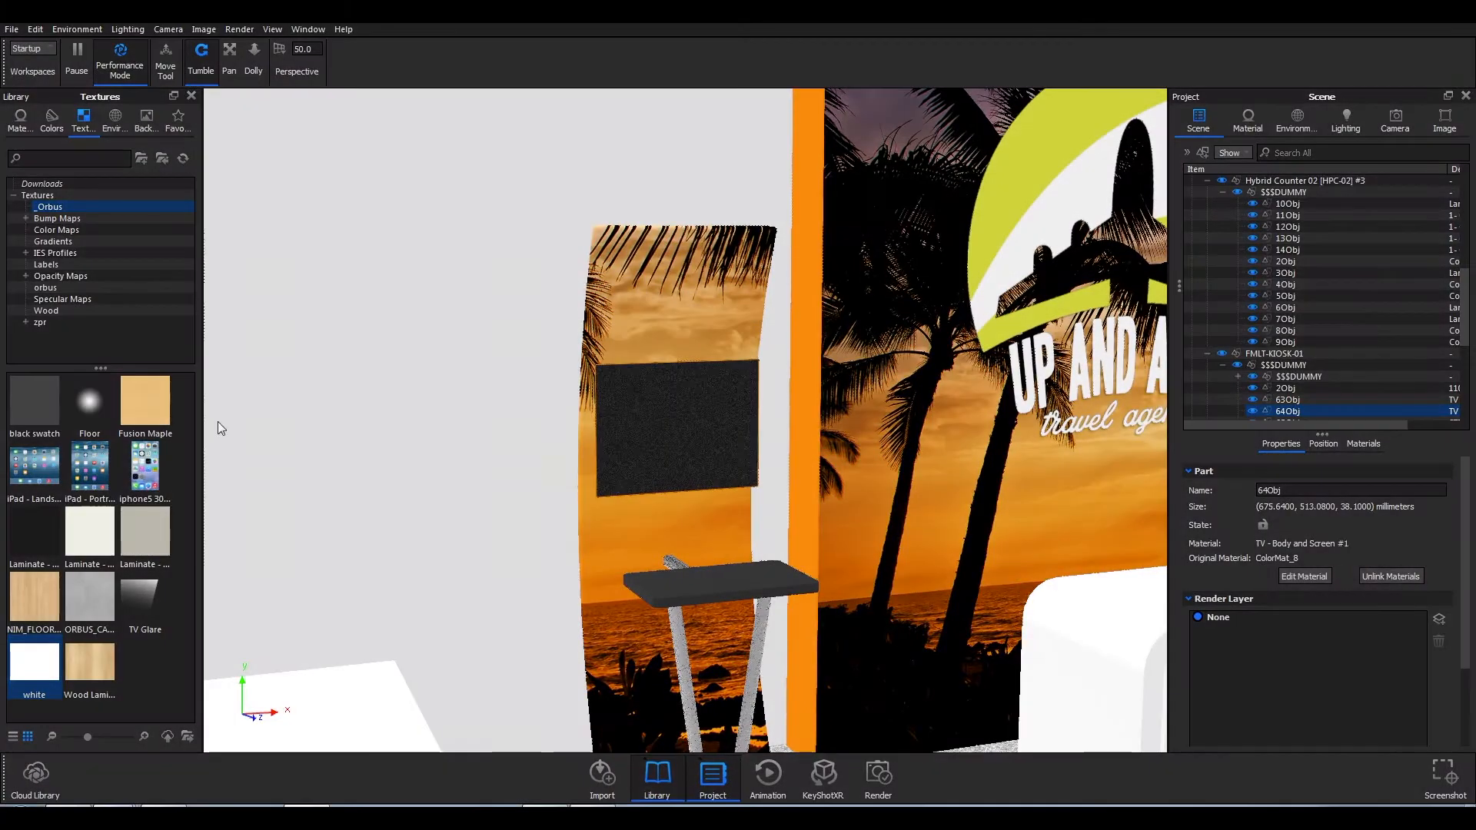
Step: Expand the Fabric Structures, Modular Displays and Rental Displays sections on the CAD Files page
drag(144, 599, 668, 424)
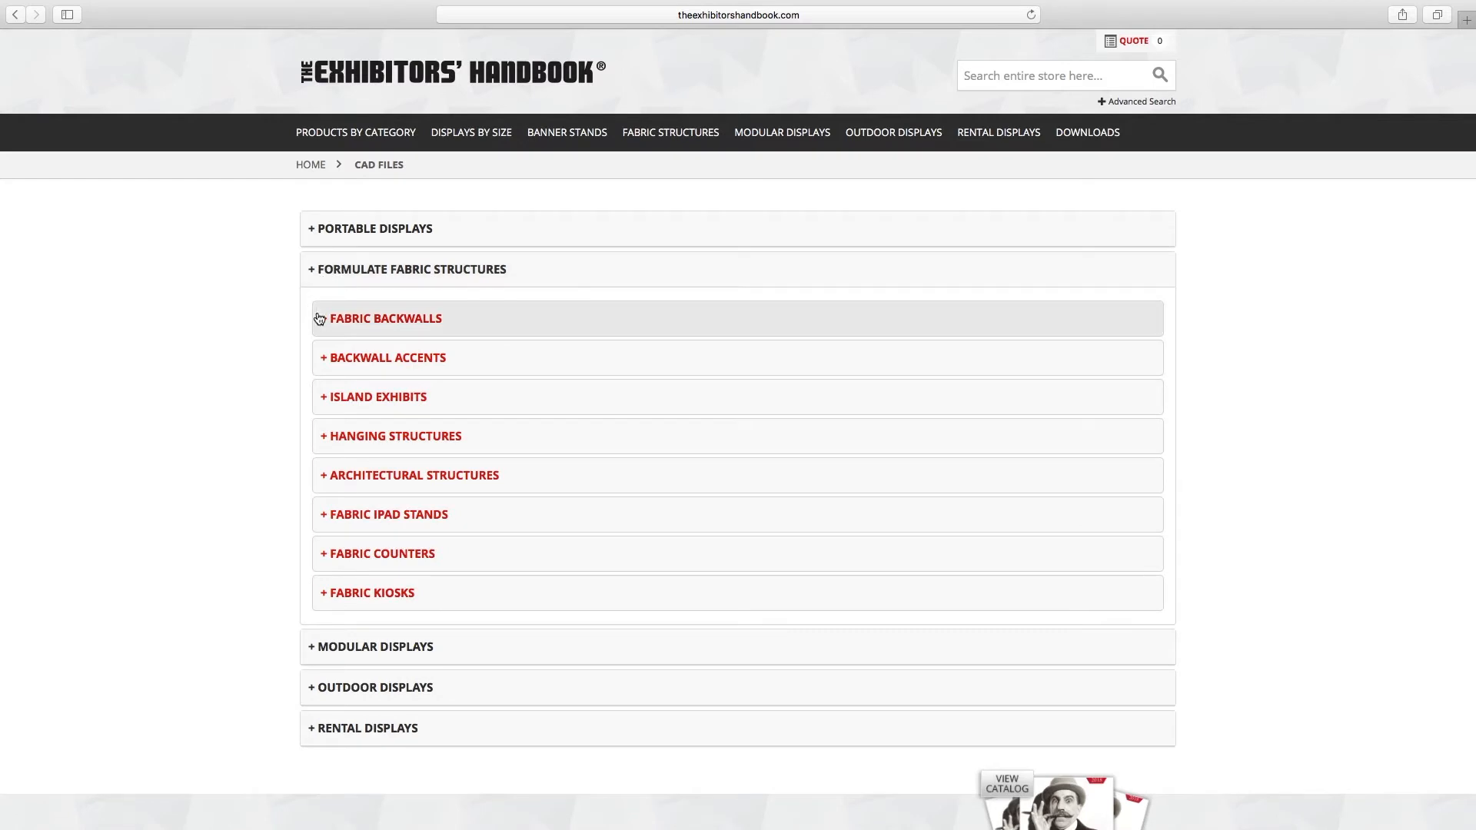
mouse_move(277, 455)
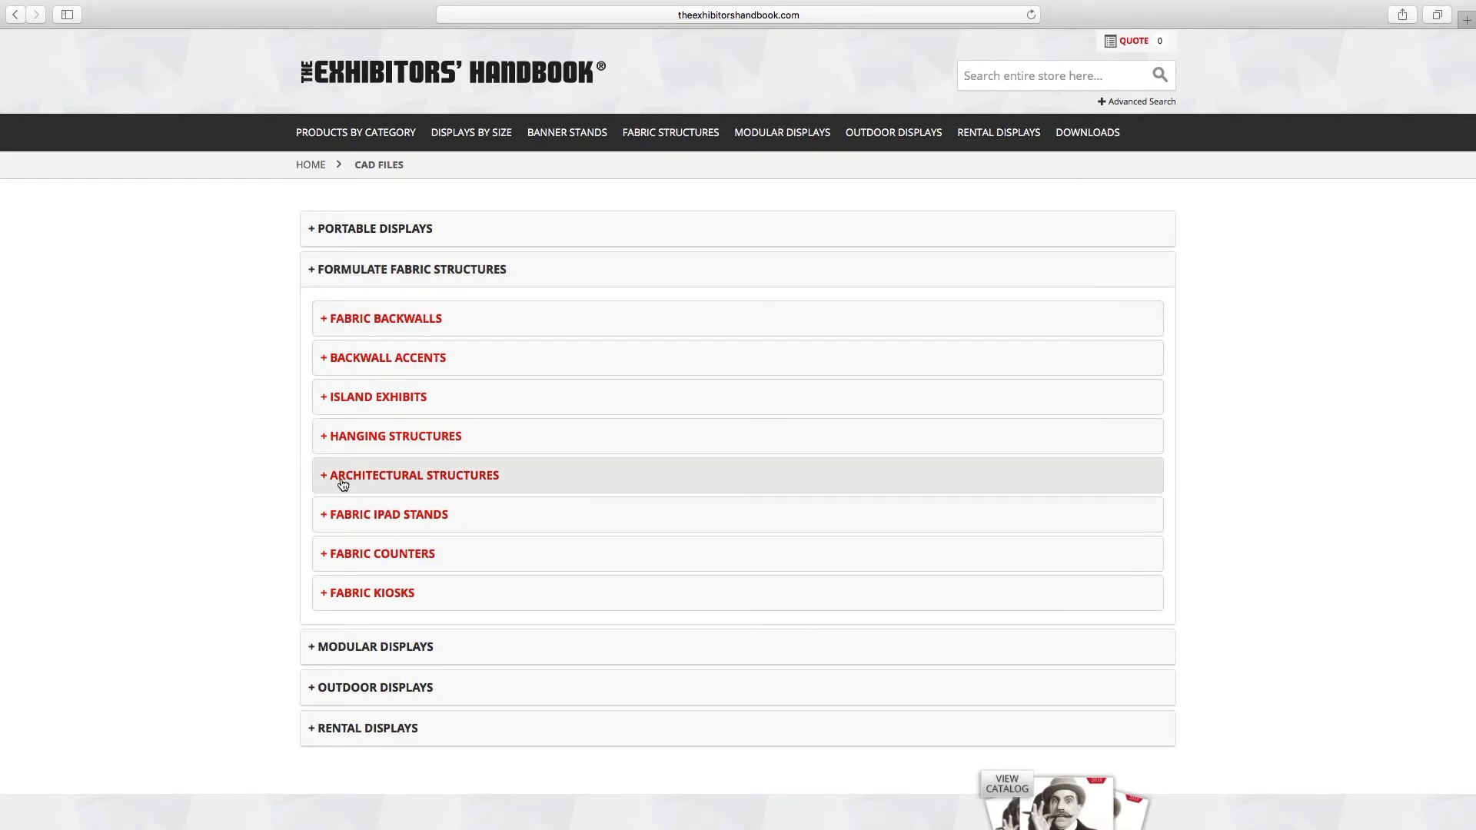
mouse_move(327, 596)
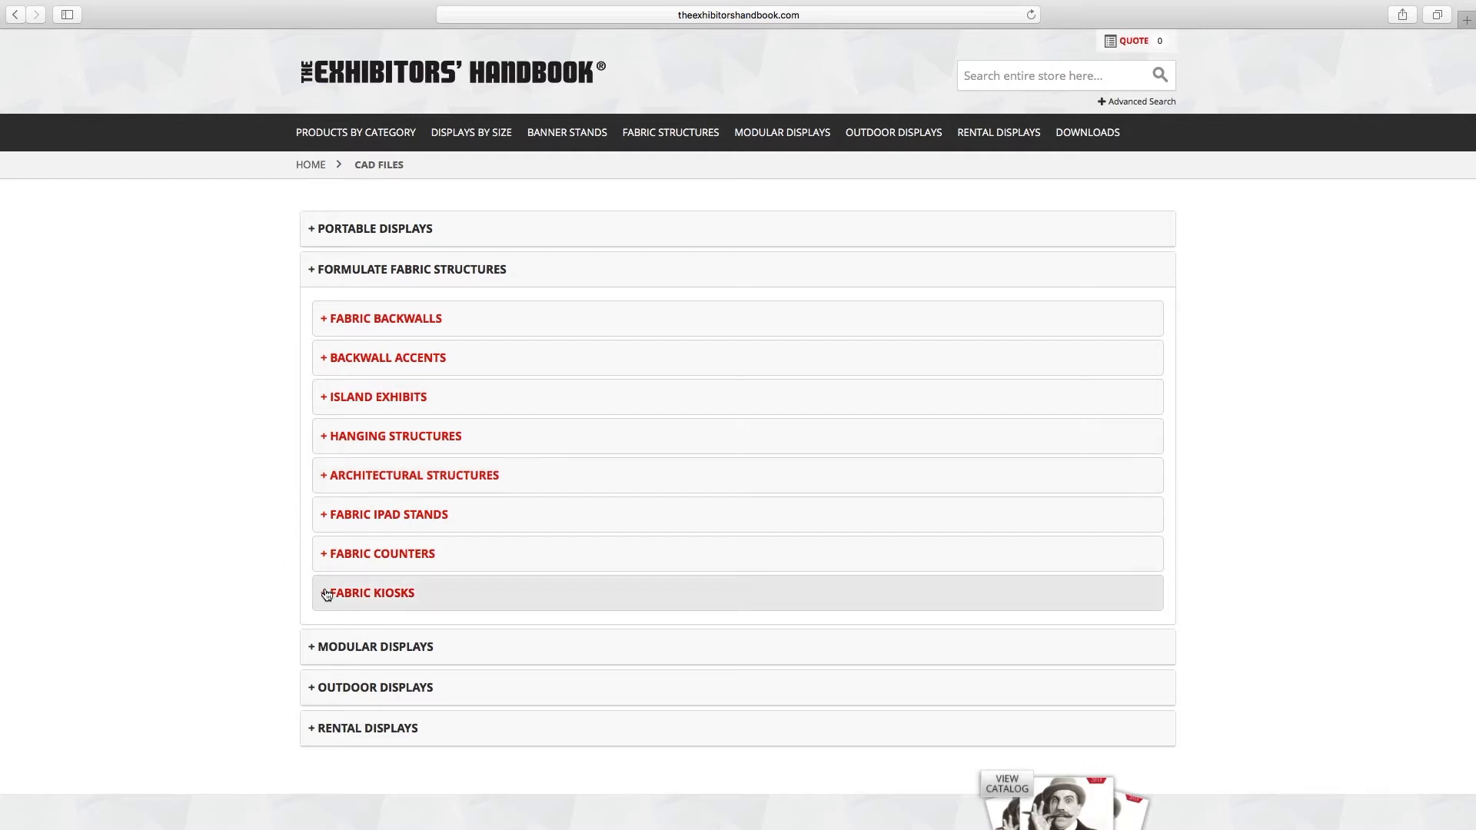
mouse_move(284, 397)
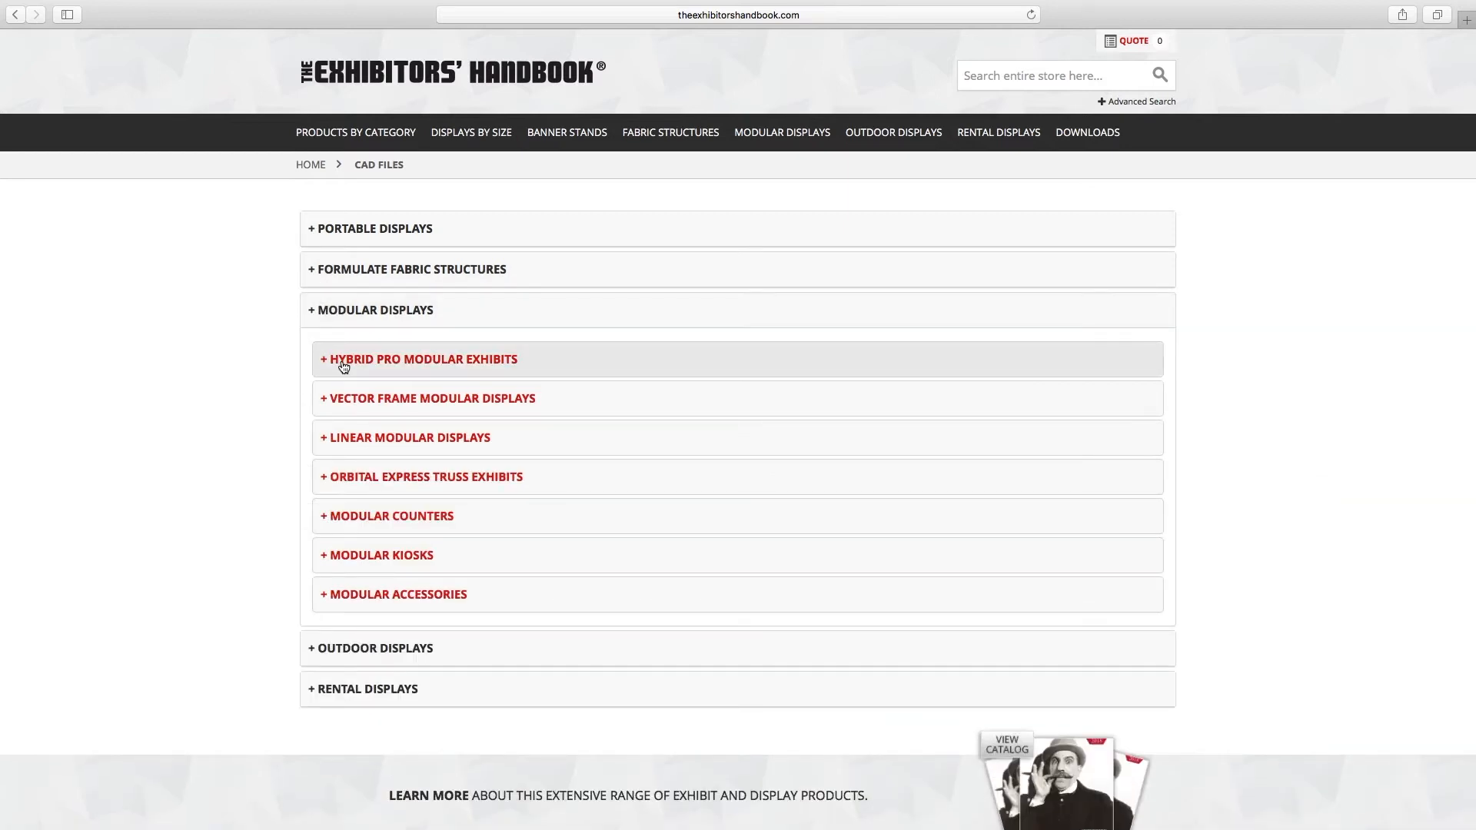
mouse_move(331, 527)
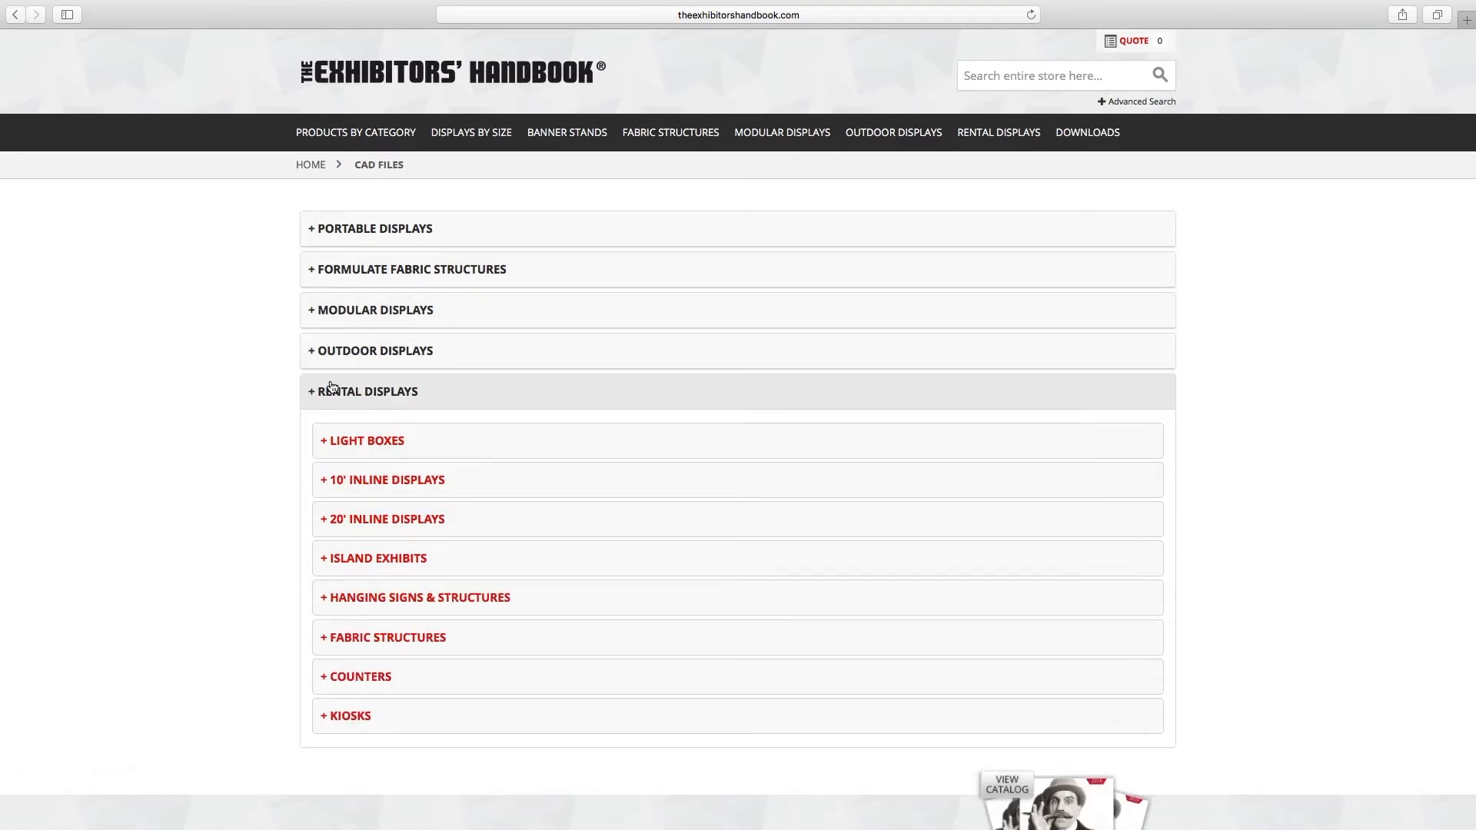
mouse_move(341, 511)
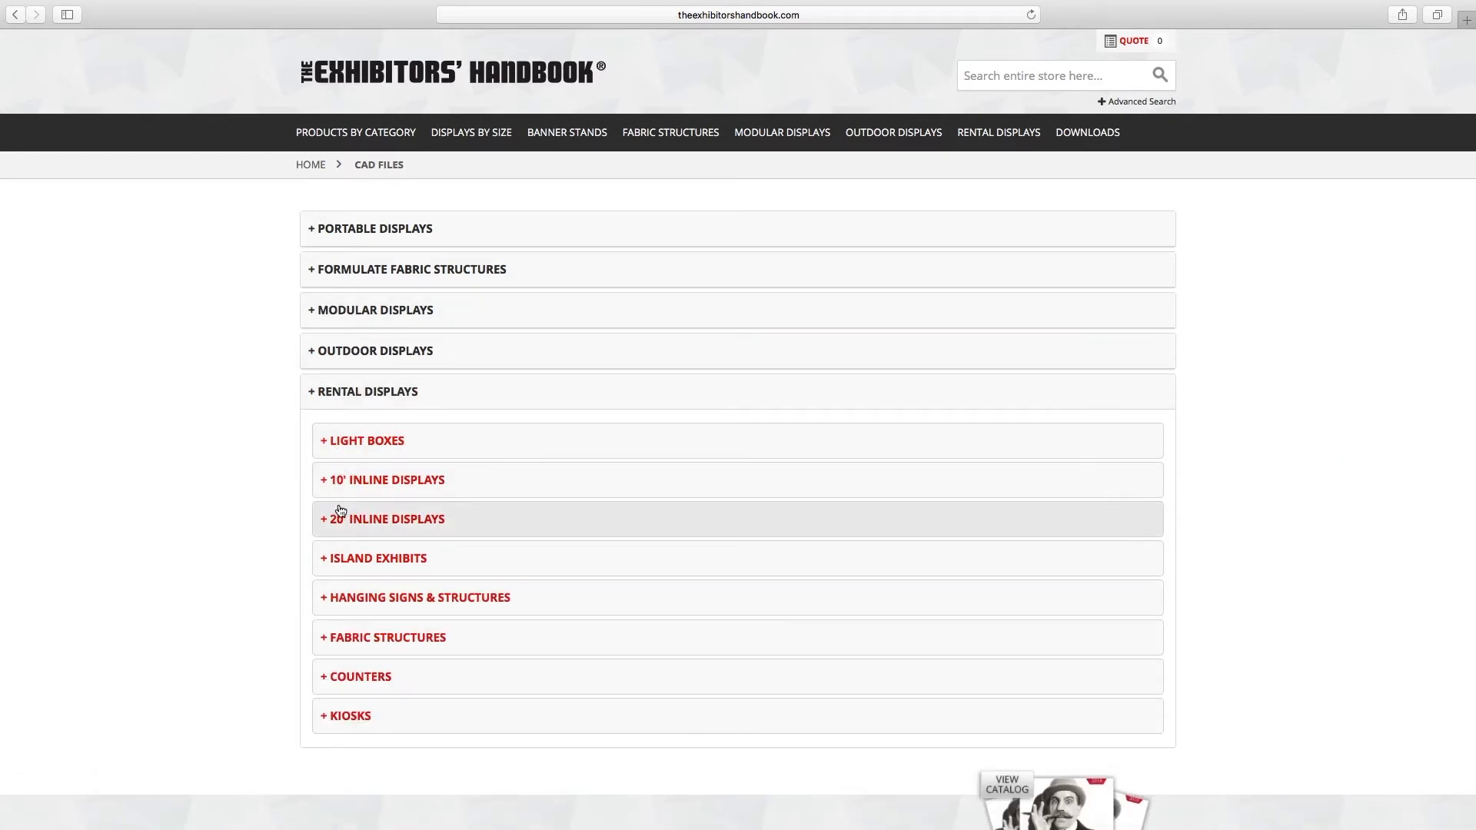
mouse_move(339, 605)
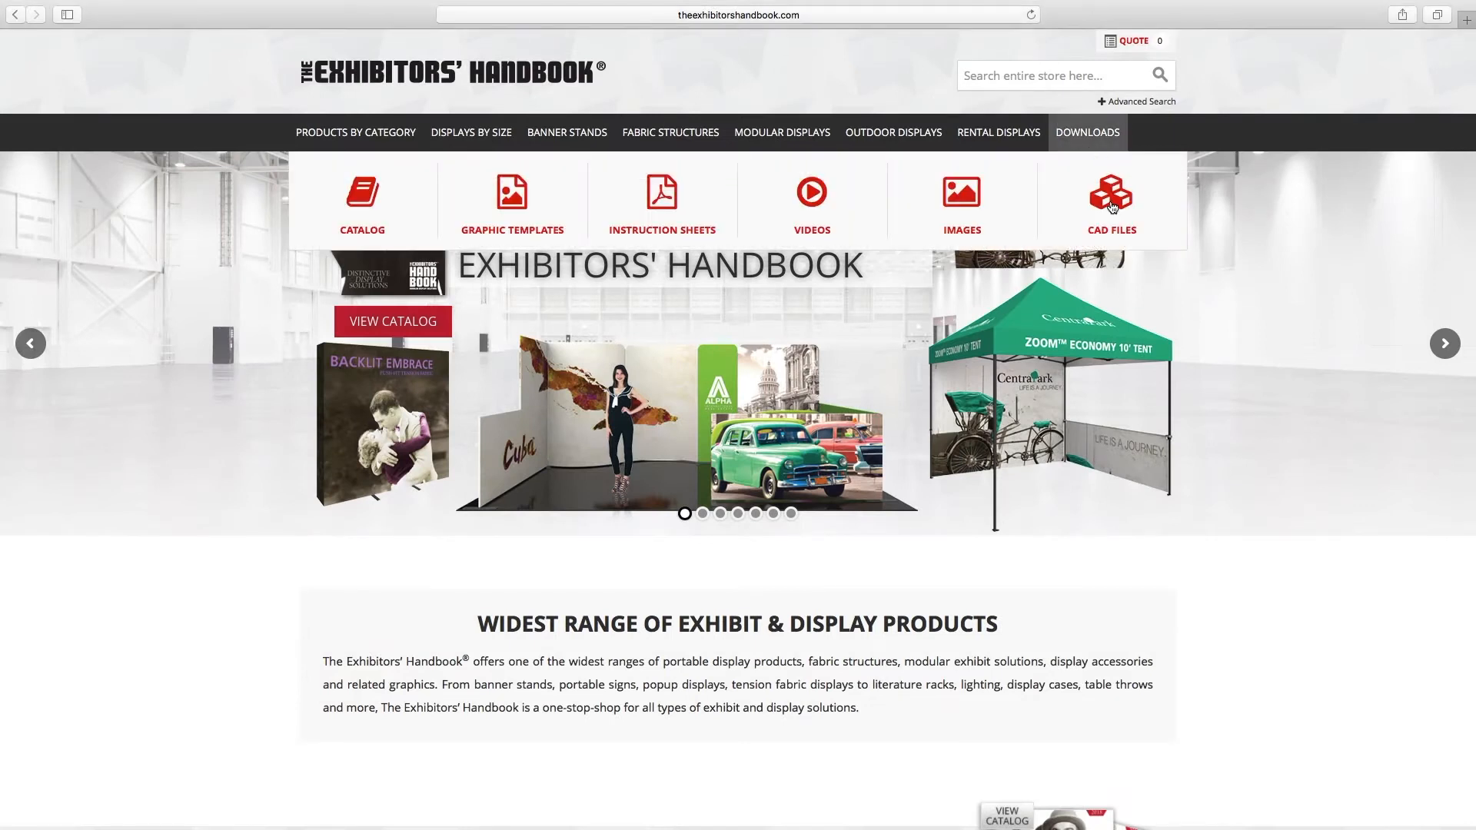
Step: Open the CAD Files download page from the Downloads menu
click(1111, 195)
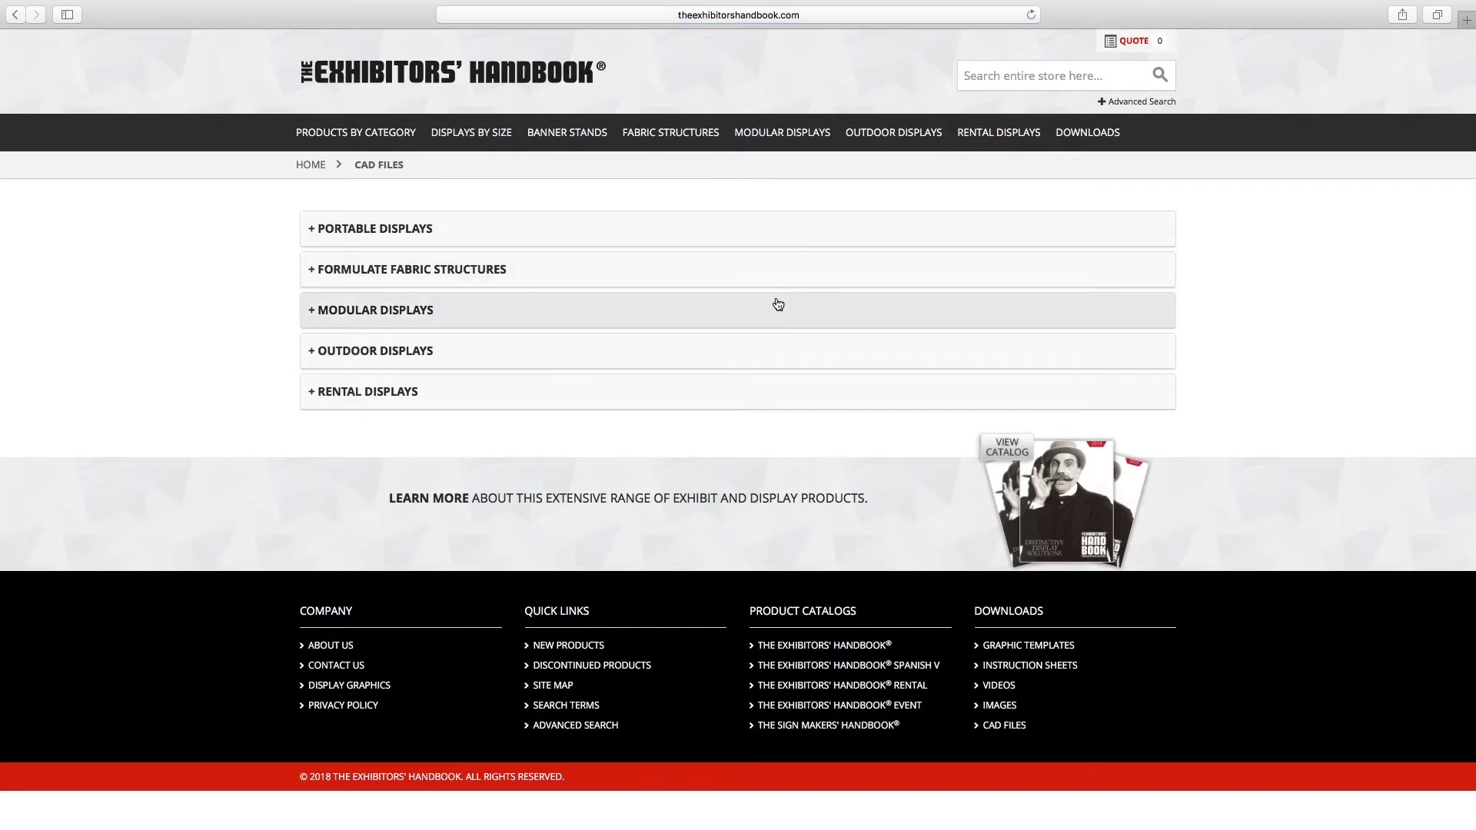
click(375, 310)
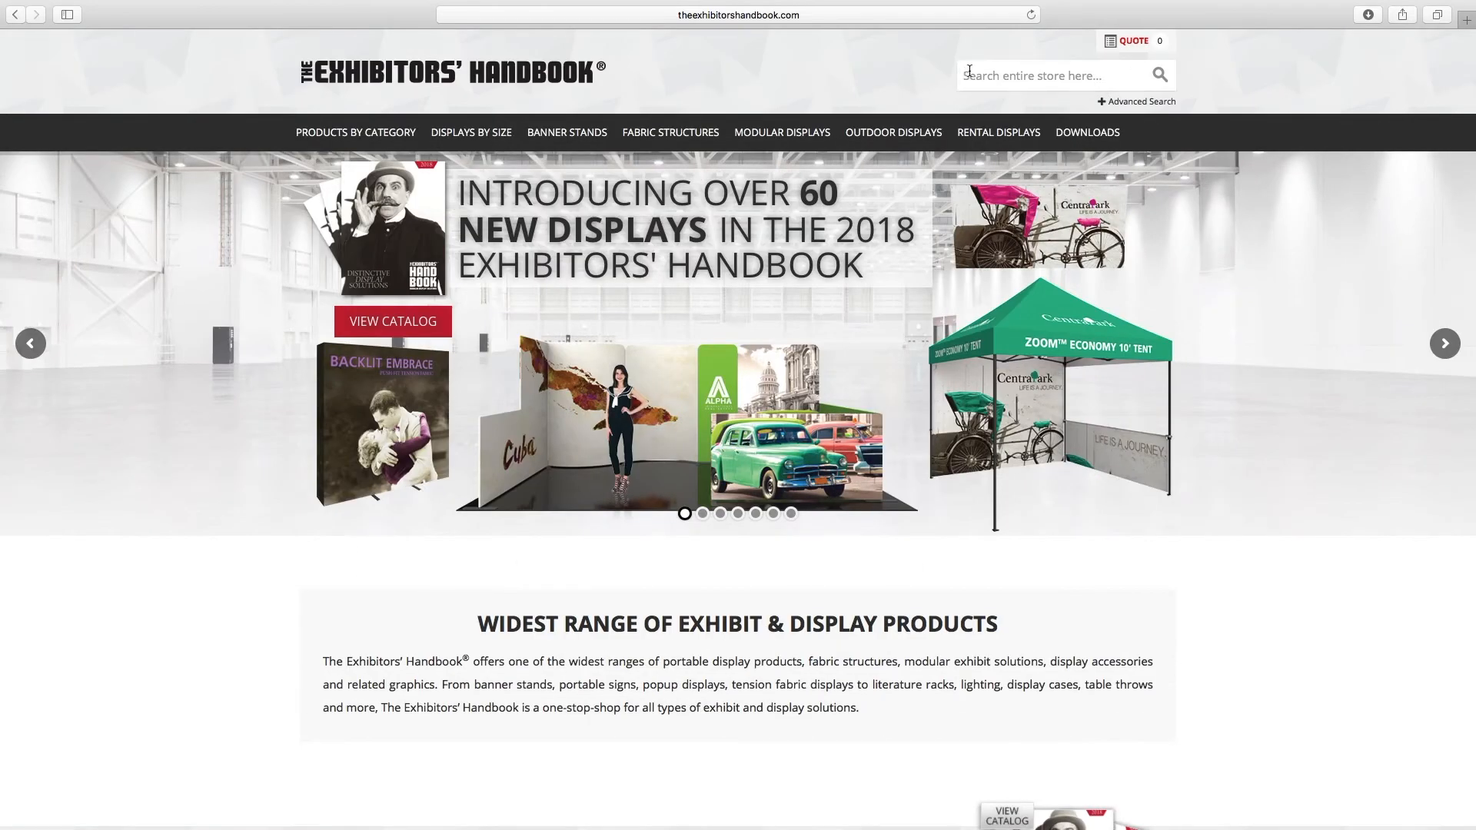
Step: Search 'Modulate S' and view the 20ft Fabric Backwall Kit 02 product page
text(Modulate Series 2)
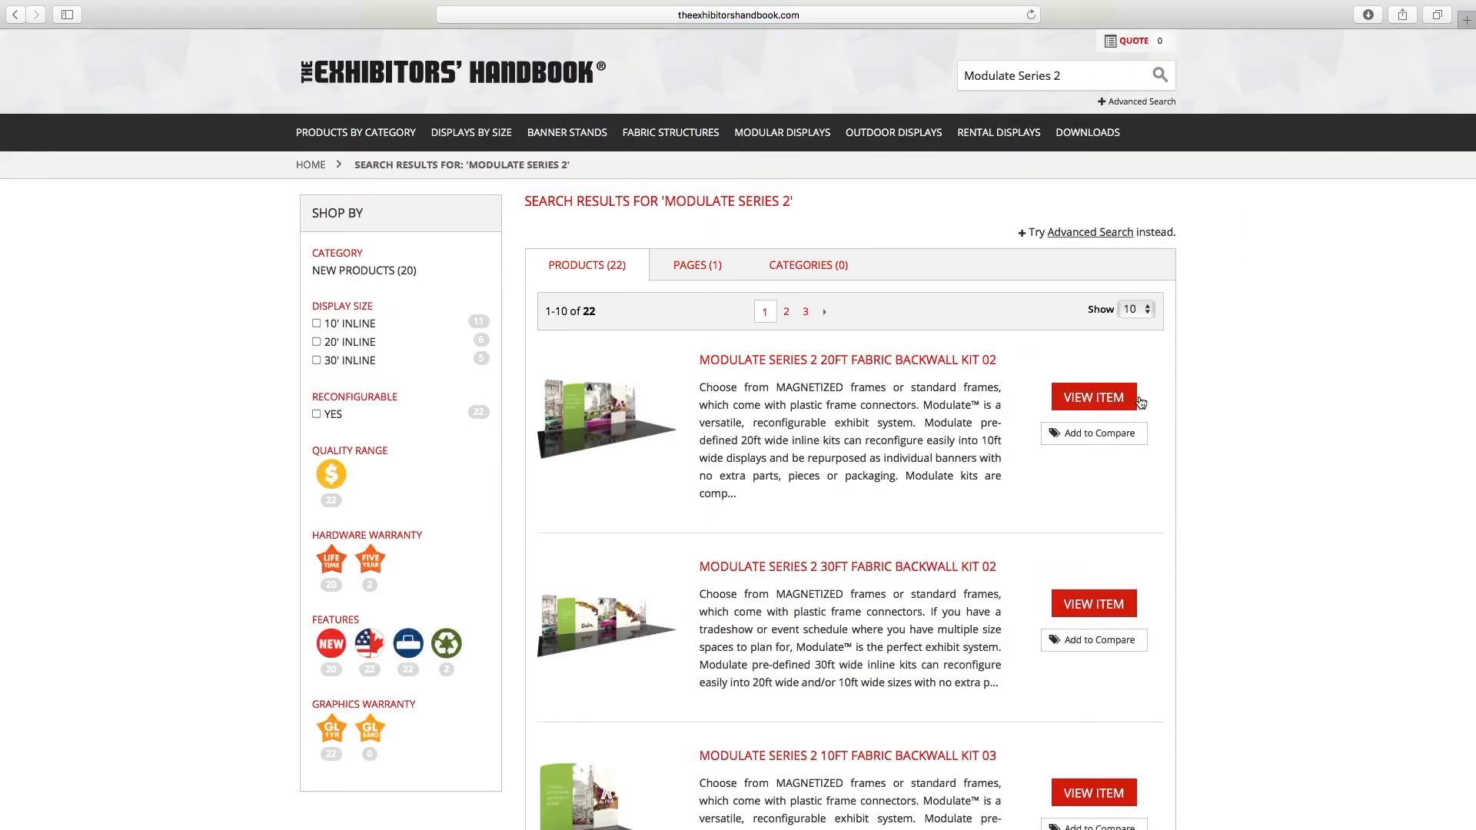
click(1093, 397)
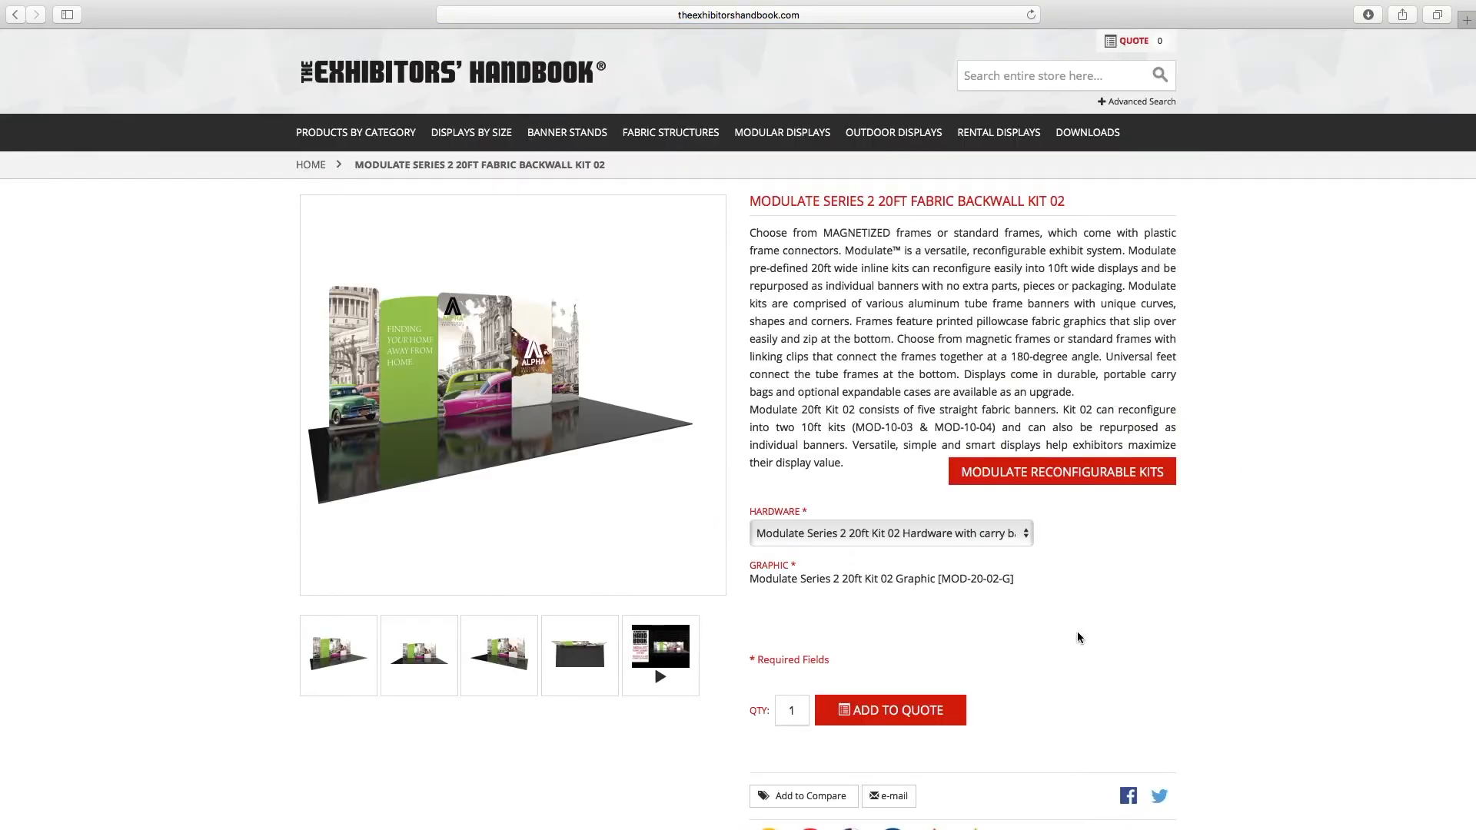
scroll(down, 3)
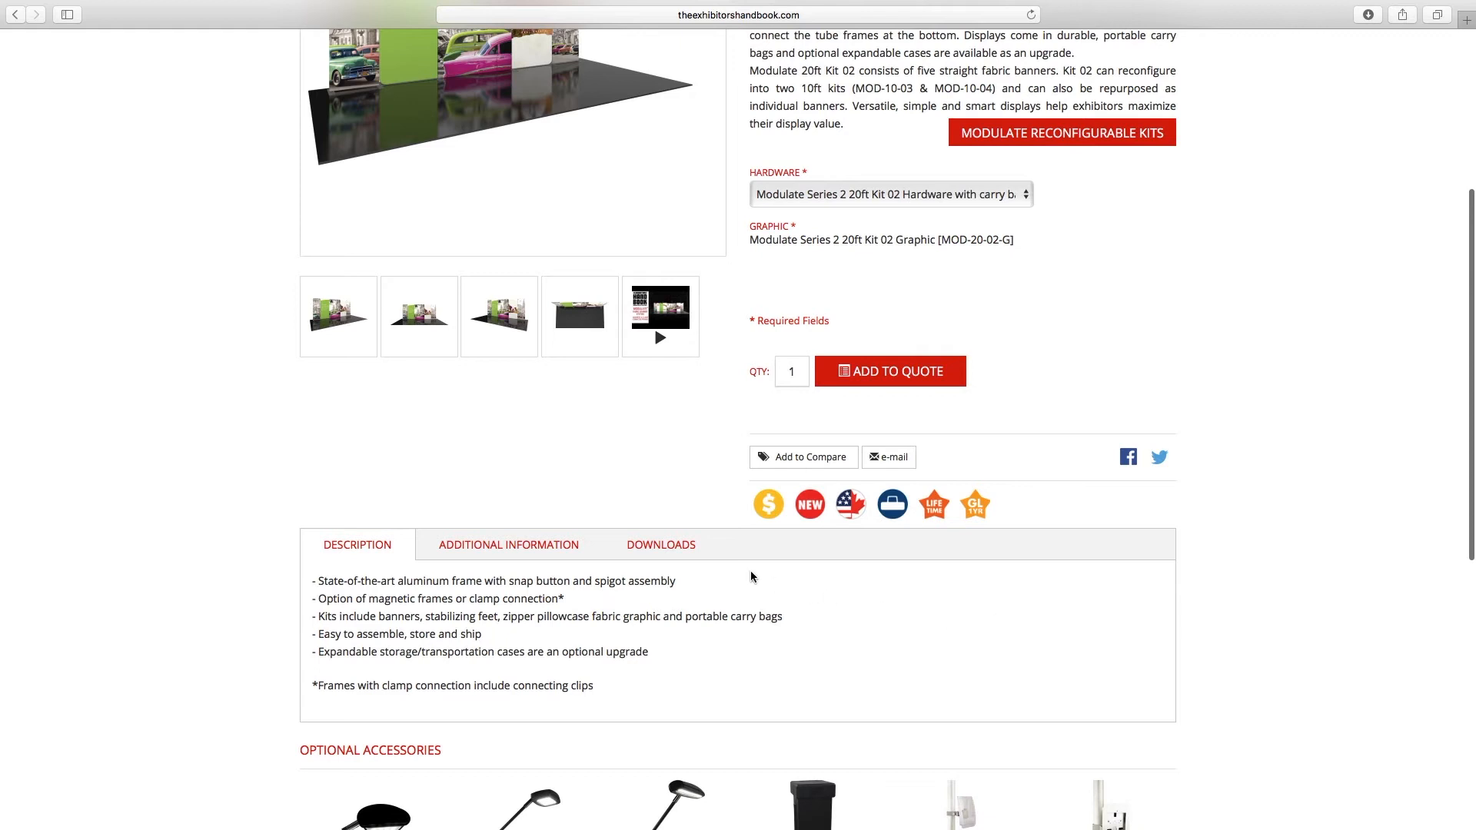
click(661, 544)
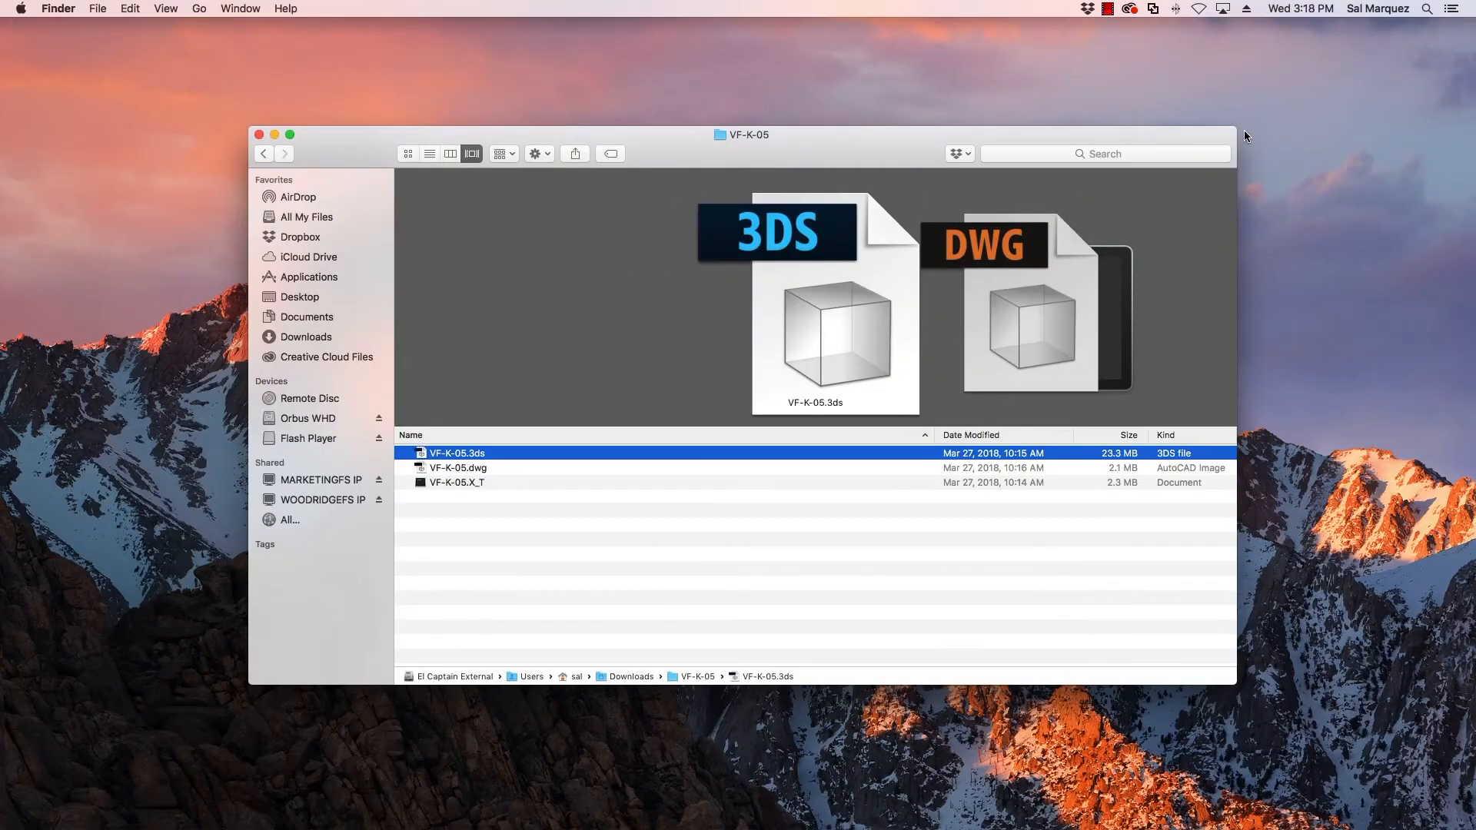
Step: Preview the VF-K-05 .dwg and .X_T files in Finder's Cover Flow
click(458, 468)
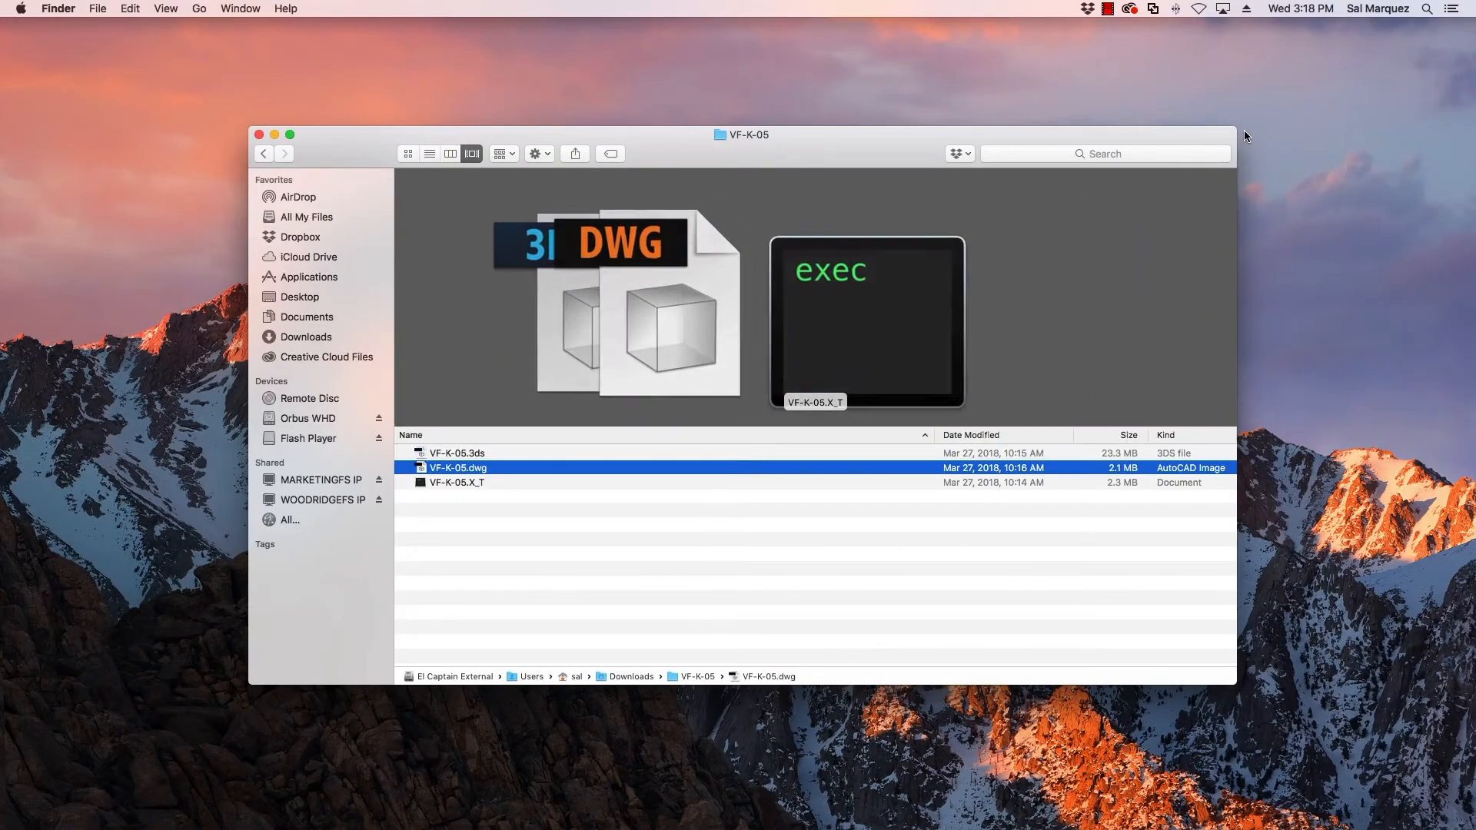
click(457, 482)
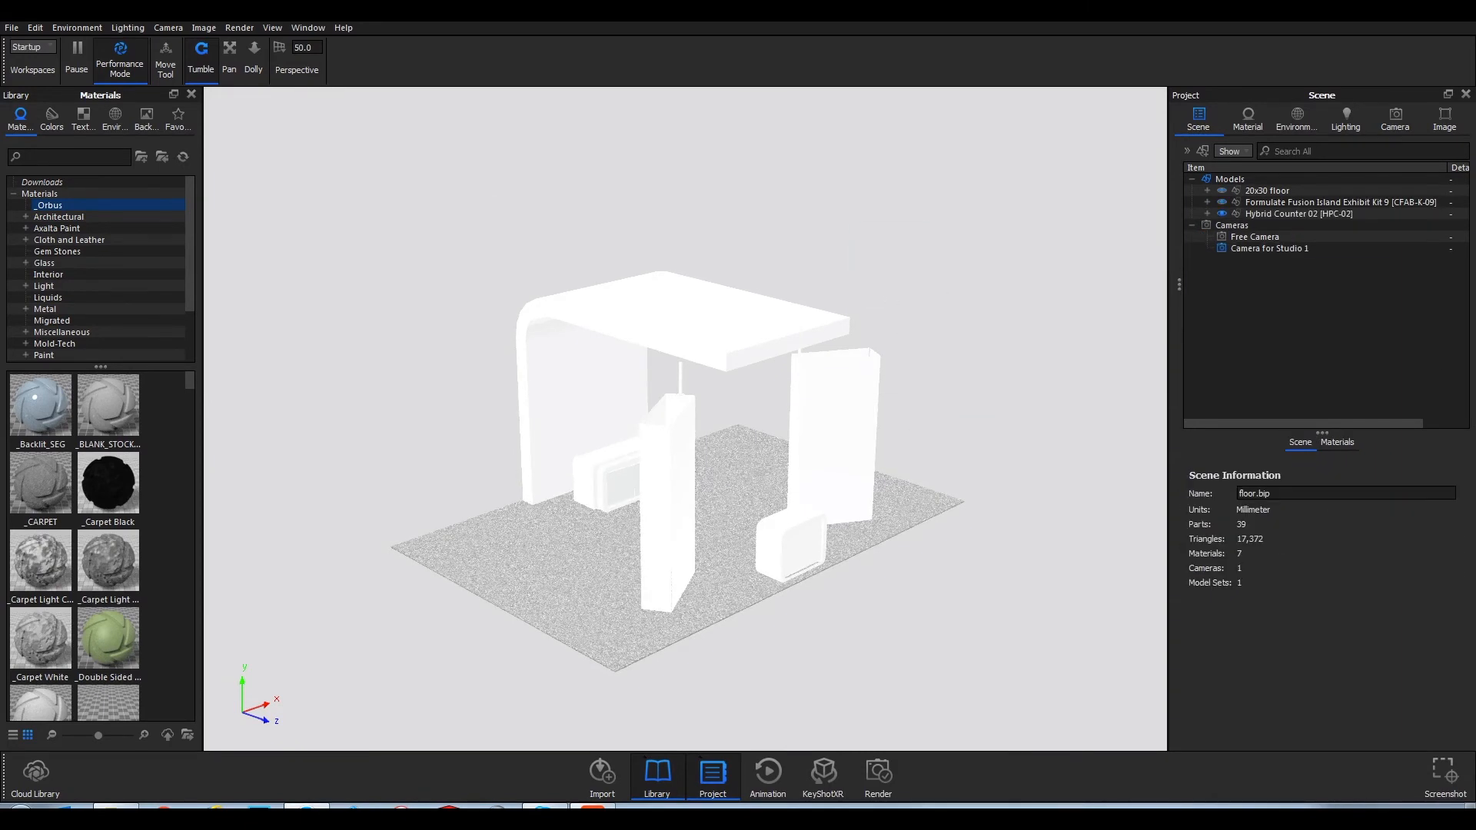
Step: Select Hybrid Counter 02 and rotate it 90° on the exhibit floor
click(1297, 214)
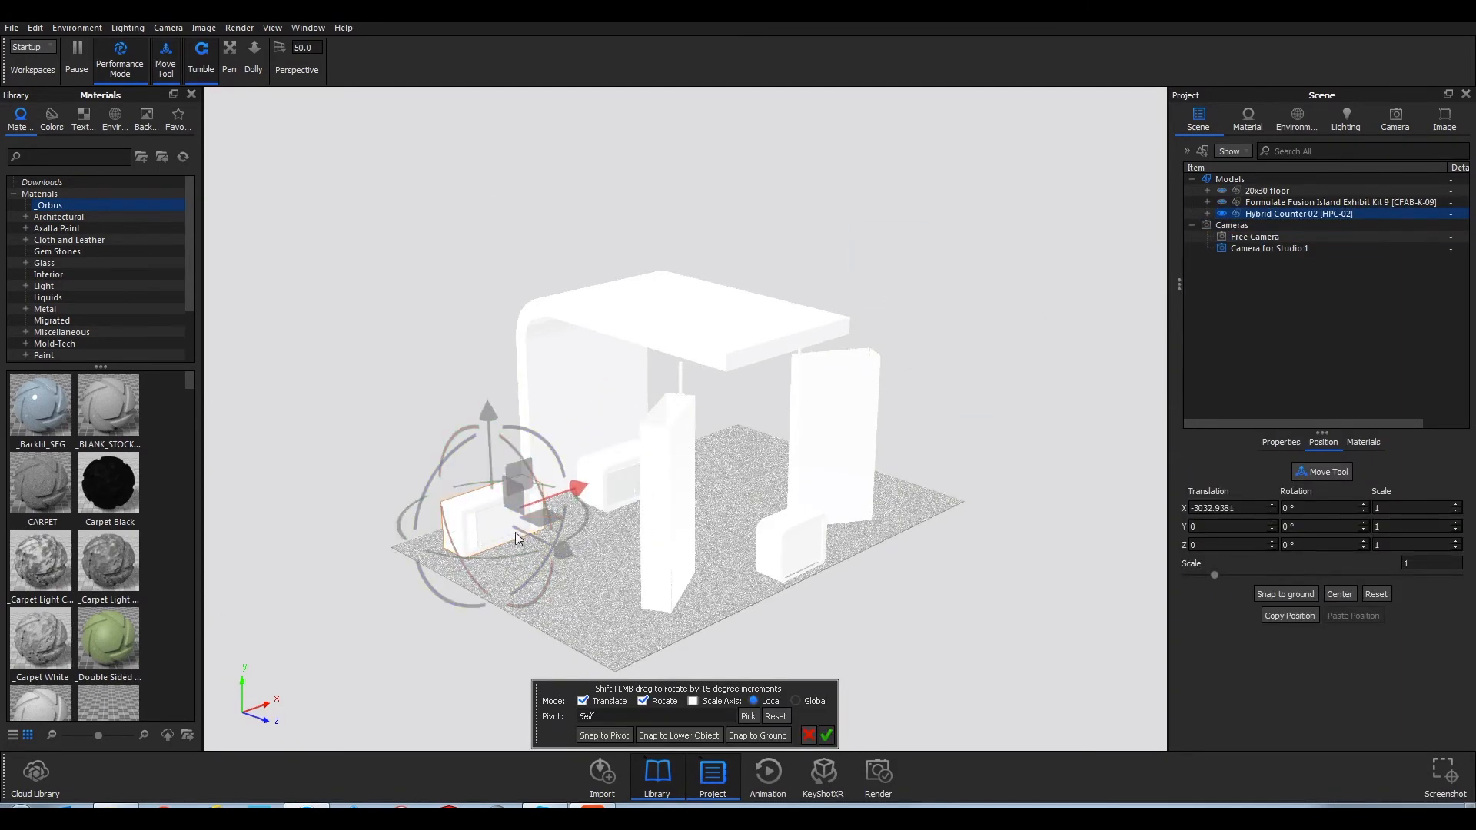
drag(512, 537, 555, 593)
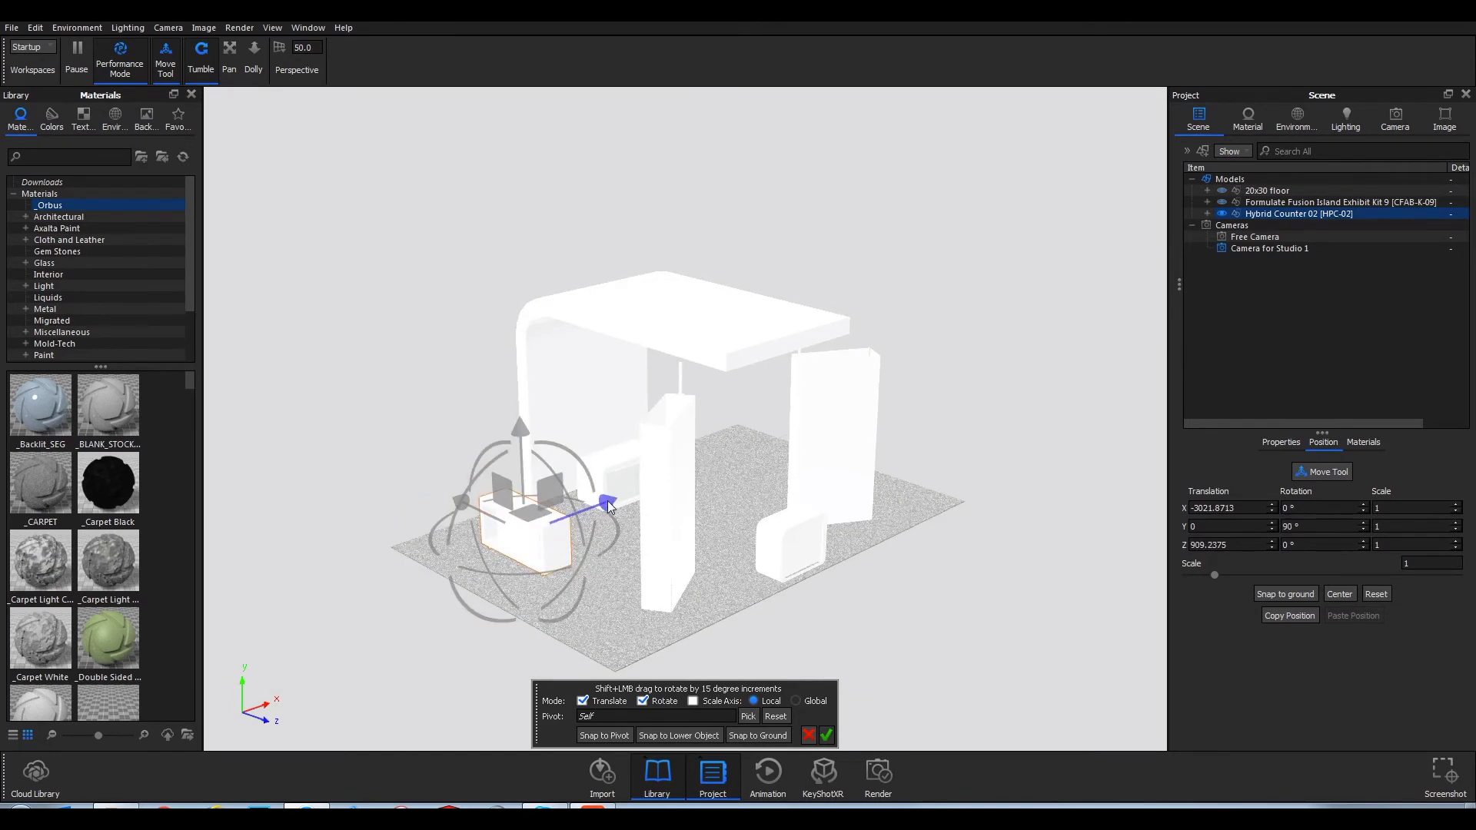
right_click(1297, 214)
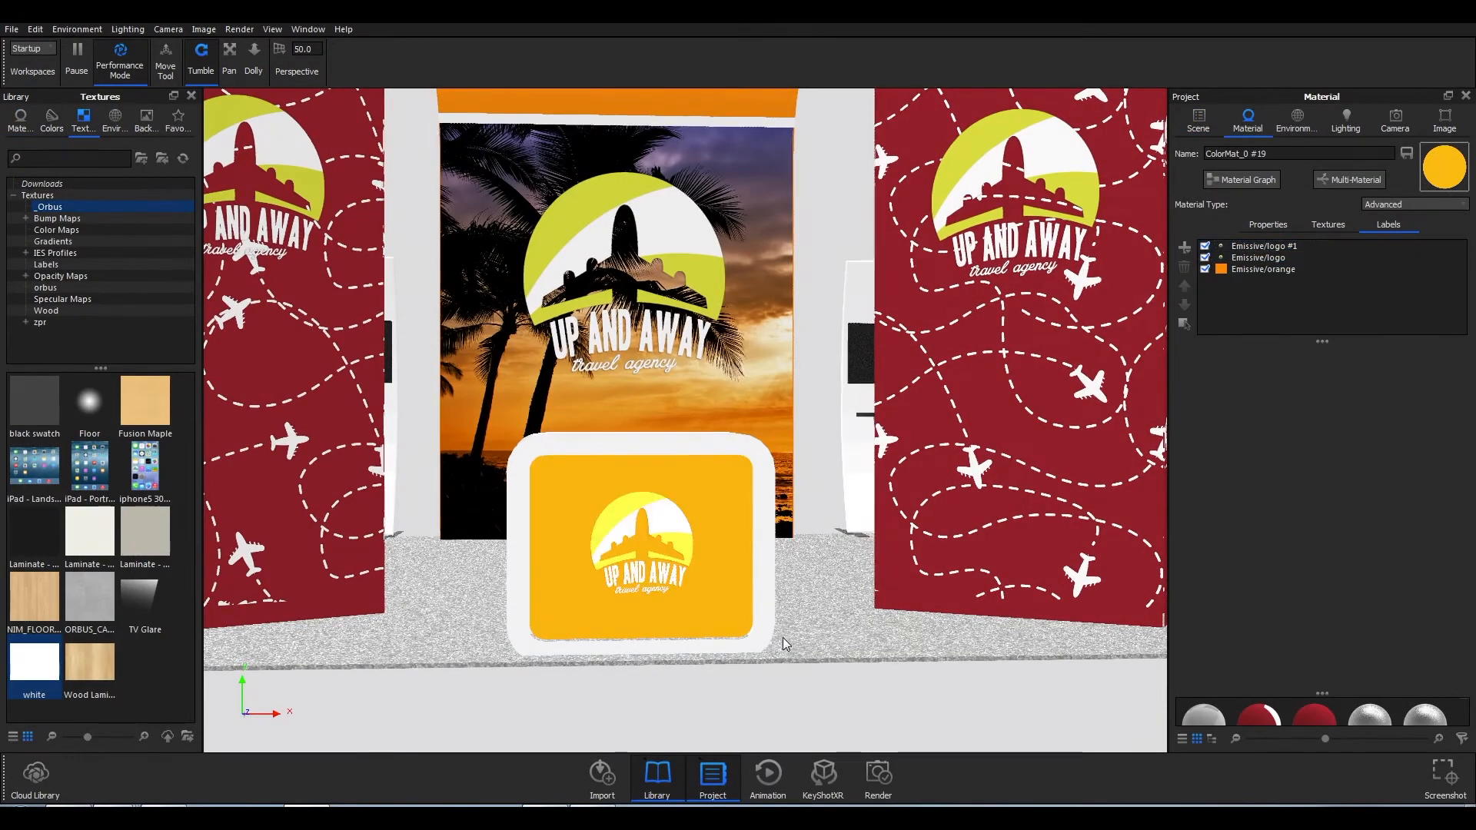
Step: Select the Emissive/logo #1 label in the Material tab's Labels list
click(1263, 246)
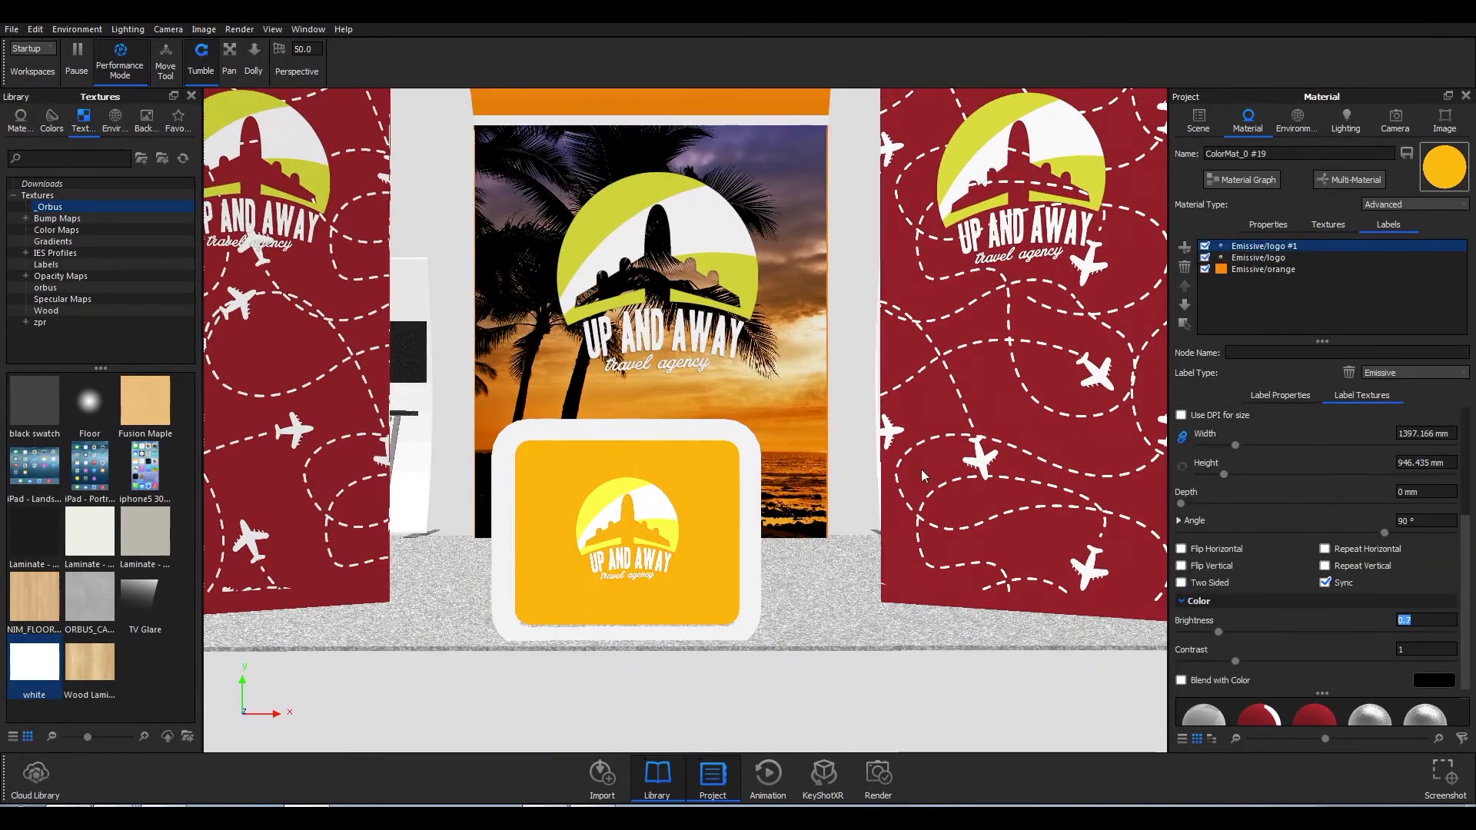